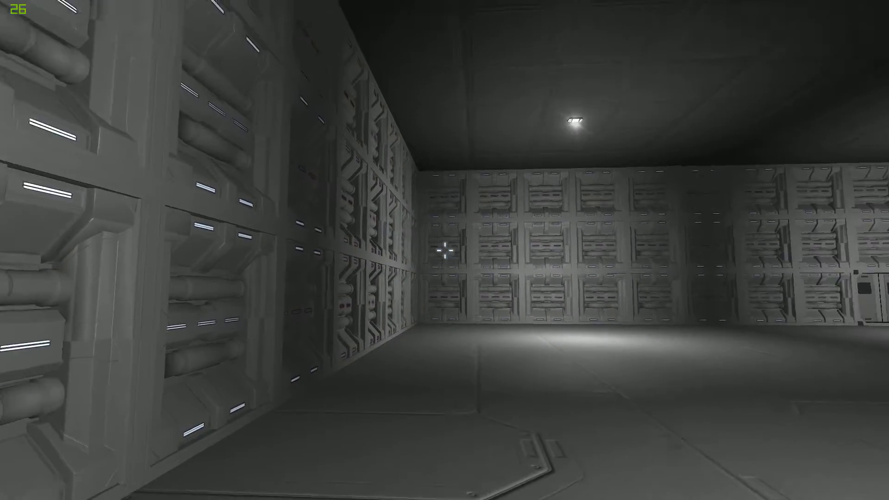
pyautogui.moveTo(444, 249)
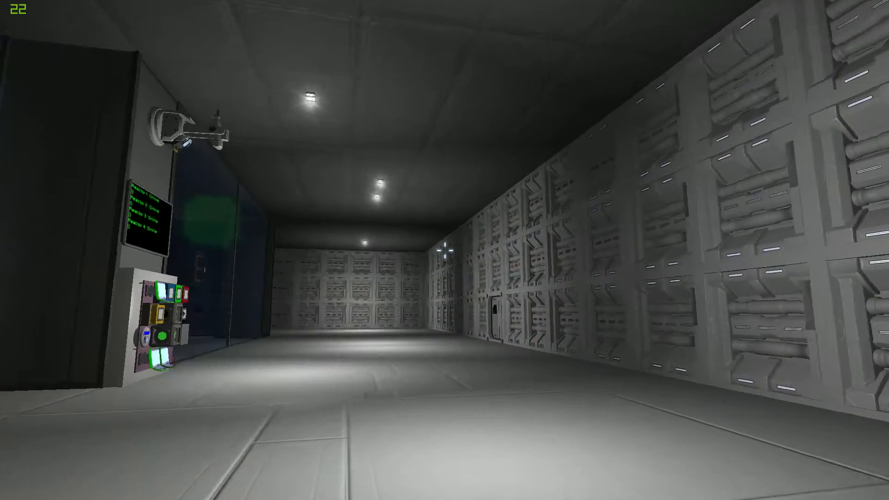
pyautogui.moveTo(445, 250)
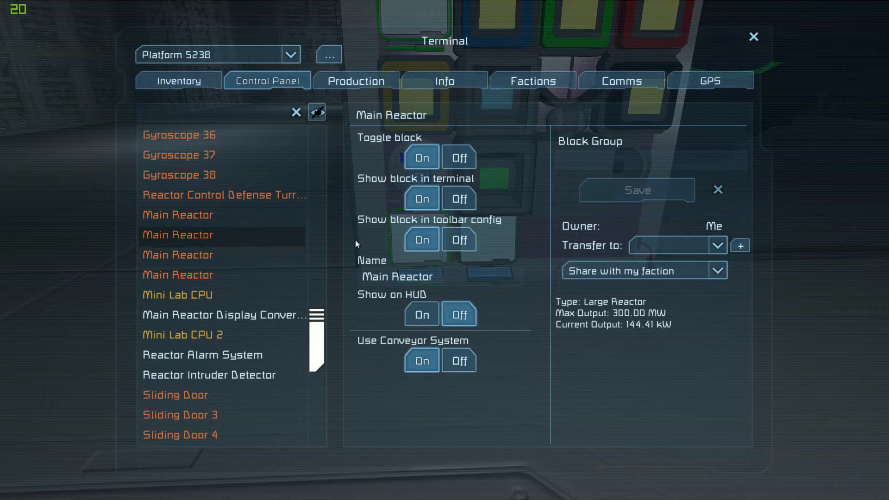
# Select a Main Reactor in the Control Panel block list to view its 300 MW settings.
pyautogui.click(459, 157)
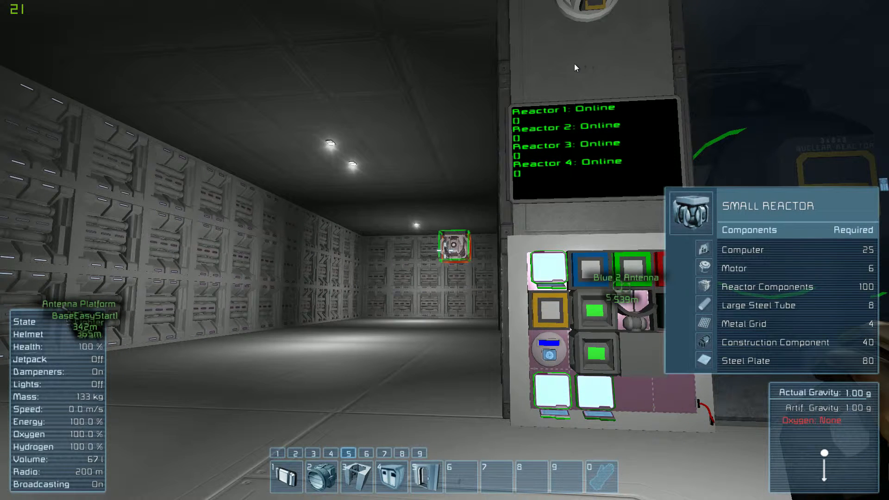
# Bring up Toolbar Config (G) and search the block catalogue for "jump".
pyautogui.press('g')
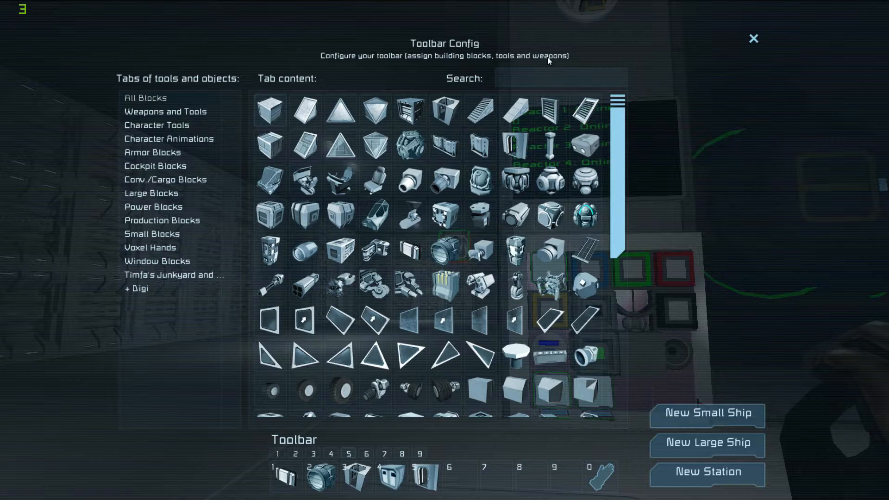
pyautogui.write('jump')
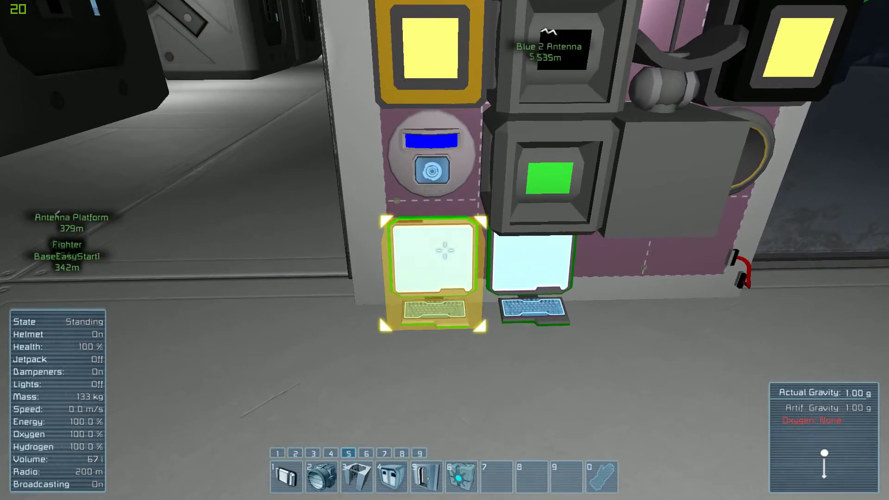
# Assign the found block to toolbar slot 6 for building.
pyautogui.click(426, 272)
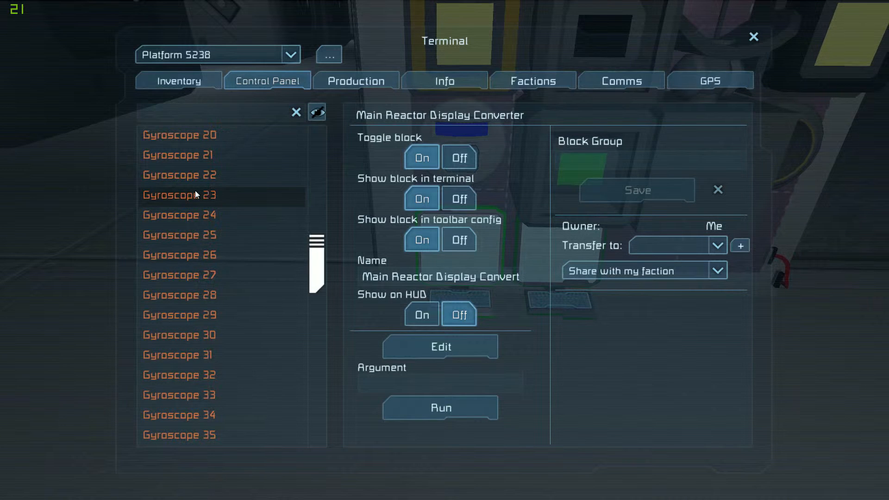
# Review the Main Reactor Display Converter in the block list, then close the terminal.
pyautogui.scroll(-3)
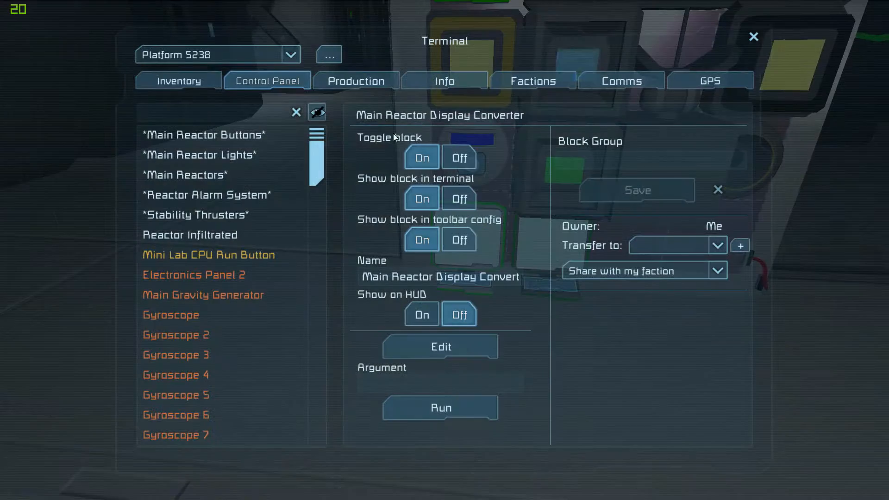
pyautogui.scroll(-3)
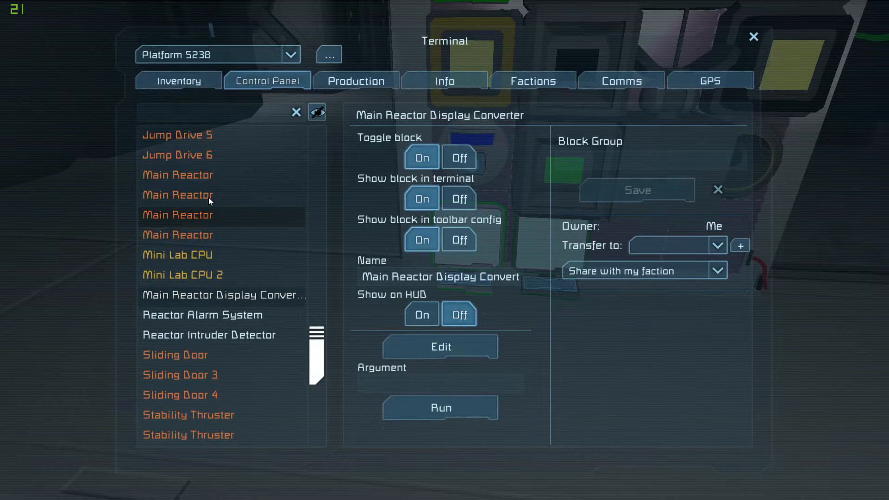
pyautogui.press('Escape')
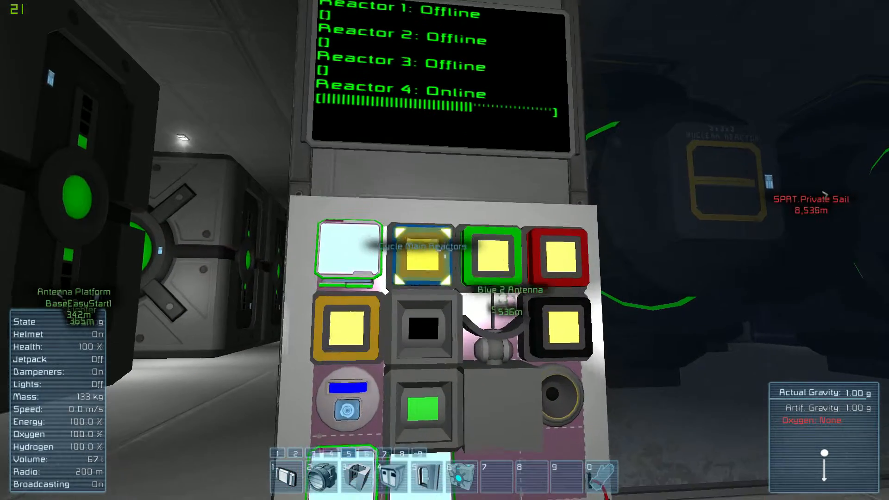
# Cycle the main reactors with the yellow Cycle Main Reactors panel button.
pyautogui.click(420, 254)
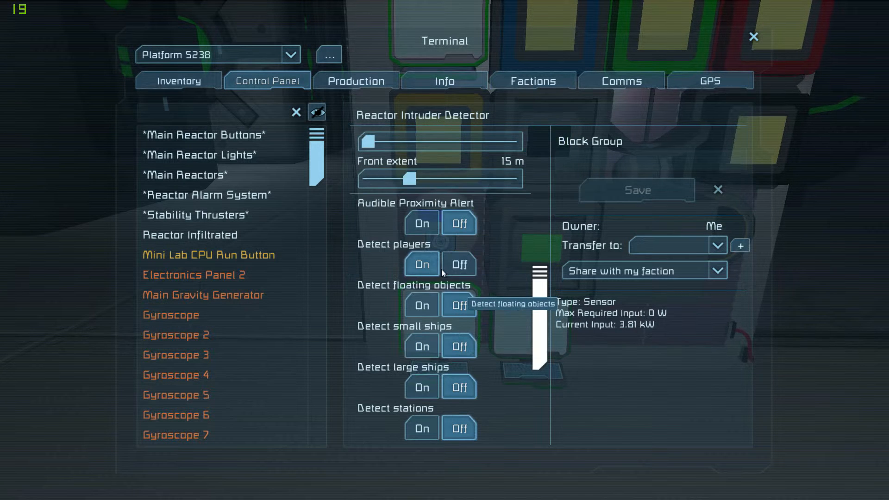
# Review the Reactor Intruder Detector's sensor sliders and detection toggles.
pyautogui.scroll(-3)
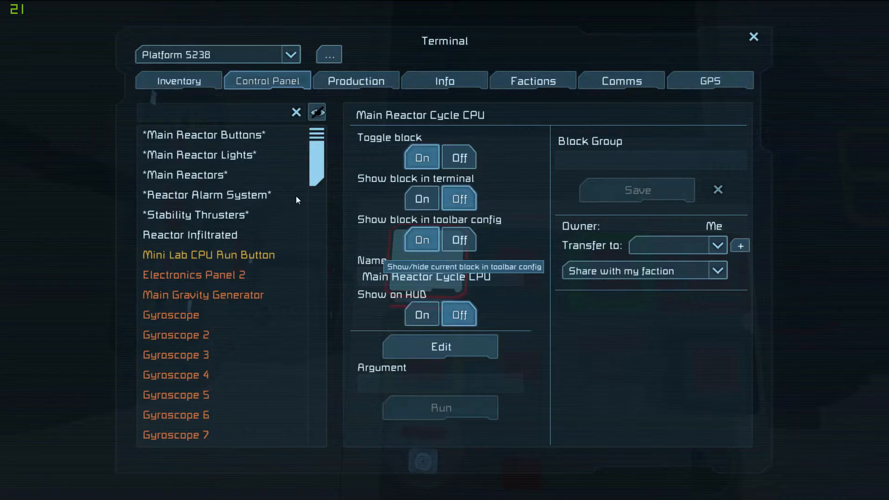
# View the *Main Reactors* group settings, then close the terminal.
pyautogui.click(184, 175)
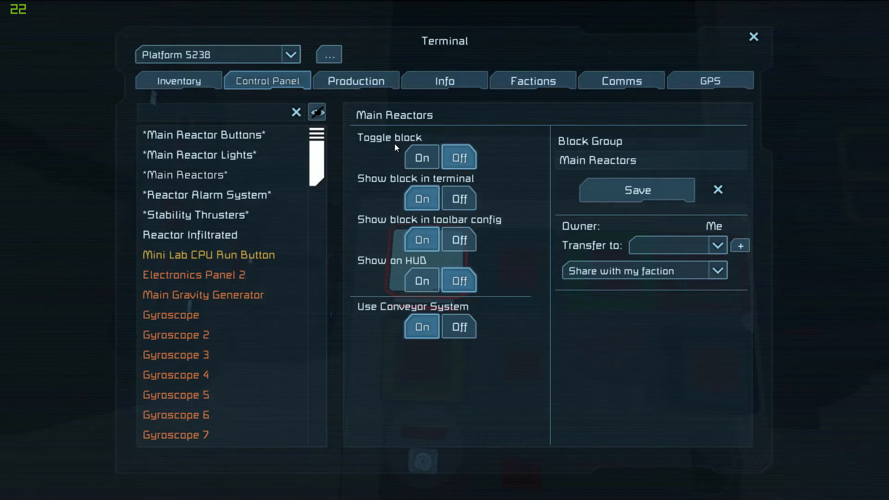
pyautogui.click(754, 37)
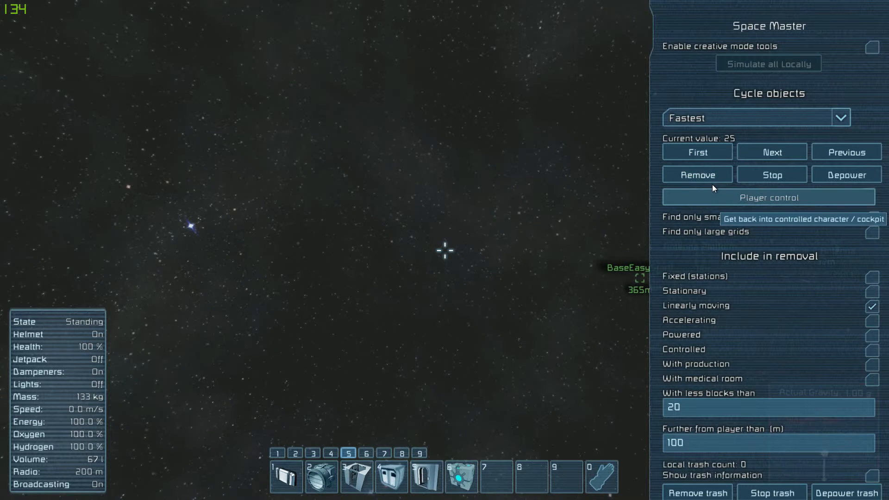
# Return control to the player's character from the Space Master admin screen.
pyautogui.click(767, 196)
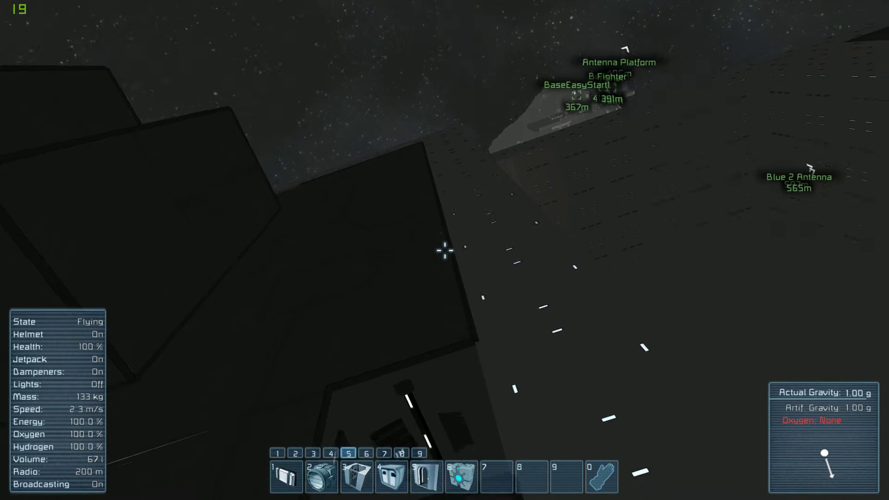
# Switch the jetpack off (J) to land beside the ship's thrusters.
pyautogui.press('j')
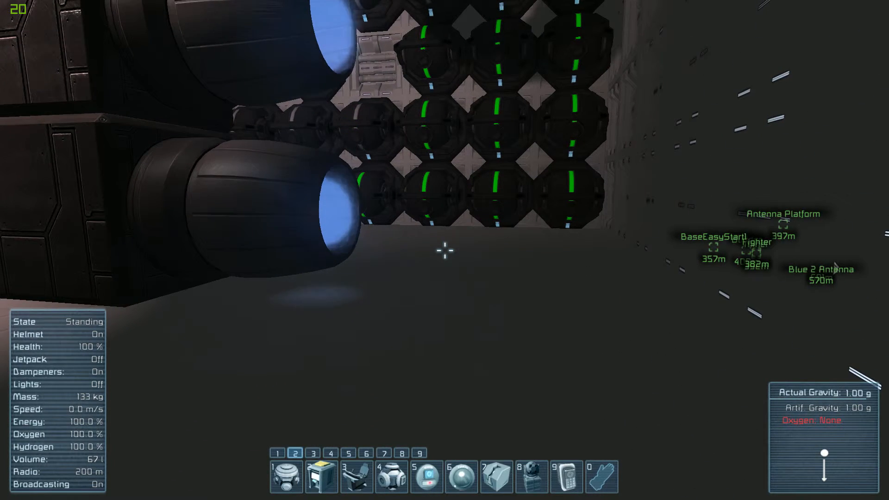
# Equip the Conveyor block from slot 3 and confirm red as its paint colour.
pyautogui.press('3')
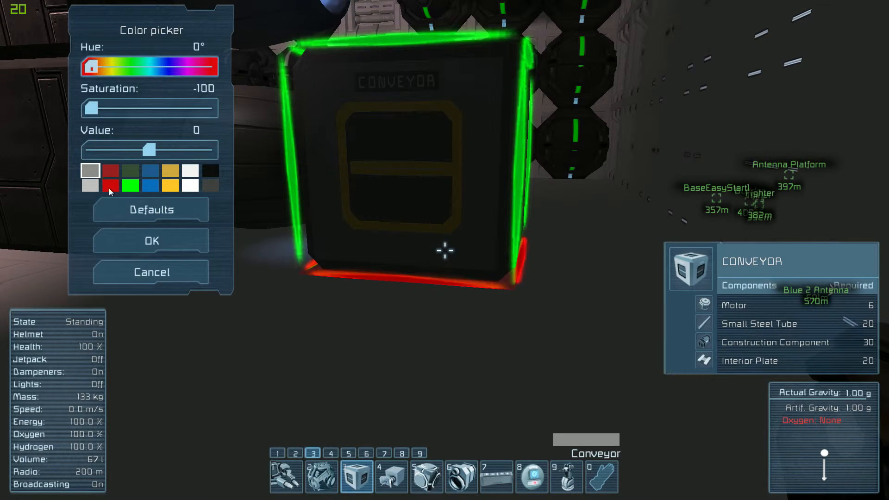
pyautogui.press('Escape')
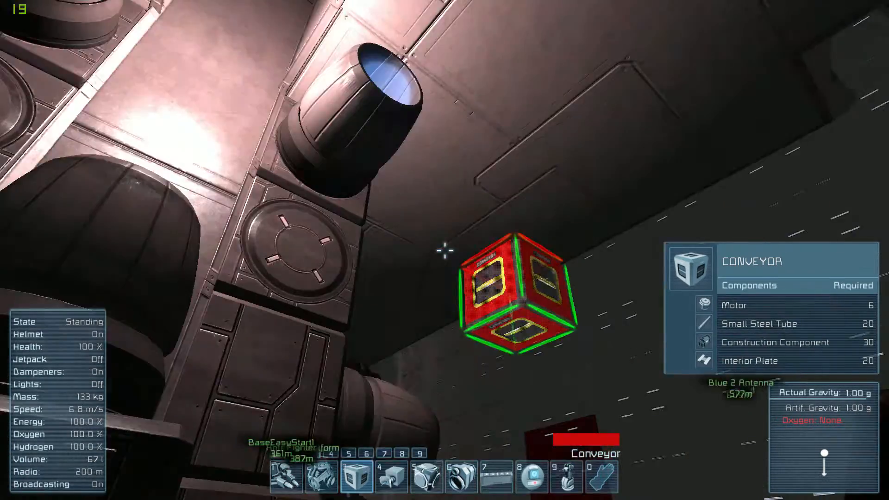
# Switch the jetpack on and fly out alongside the dark outer station wall.
pyautogui.press('J')
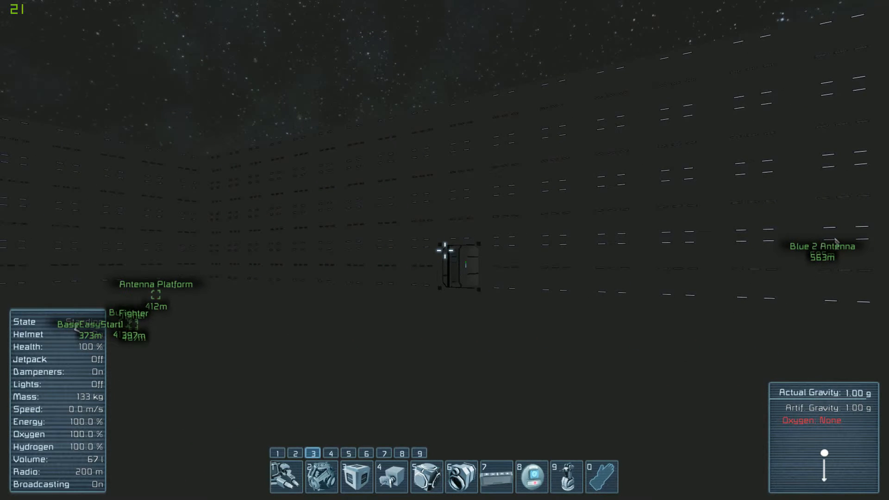
pyautogui.press('j')
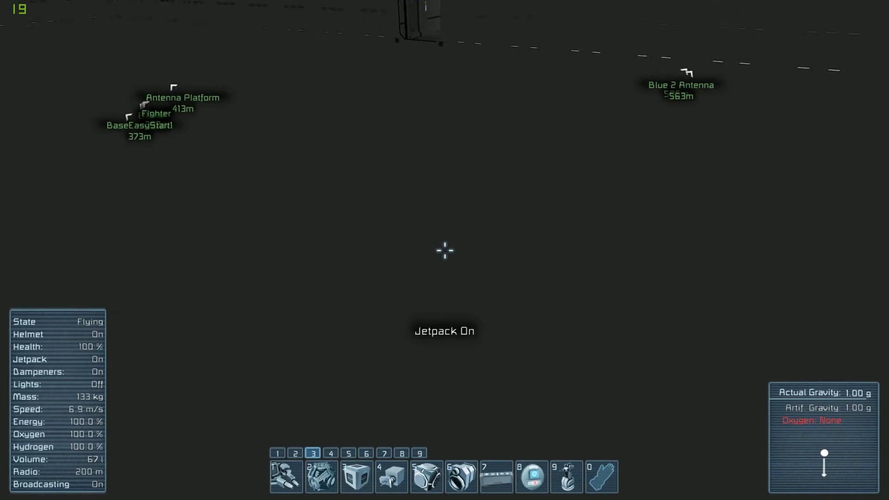